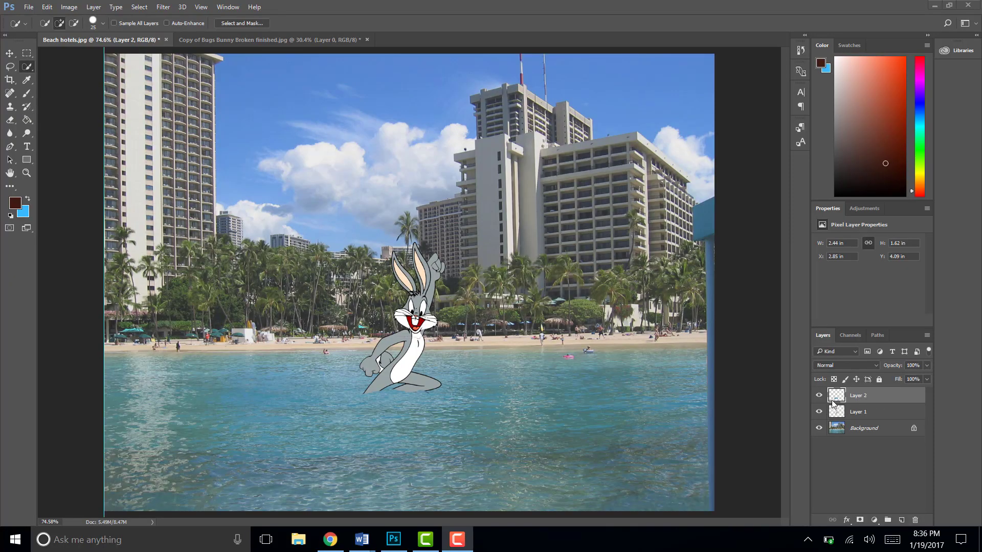
{"action": "mouse_move", "coordinate": [763, 412]}
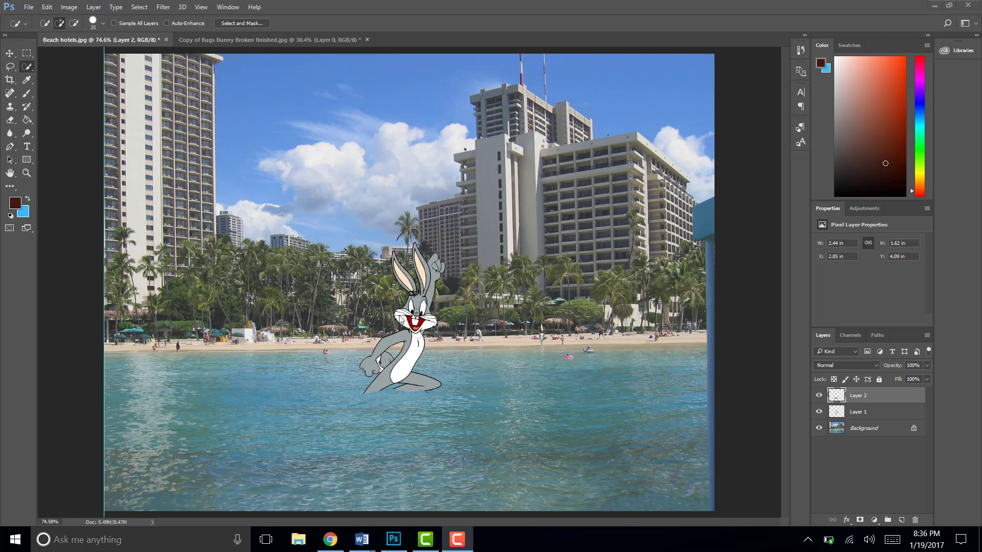
{"action": "mouse_move", "coordinate": [430, 399]}
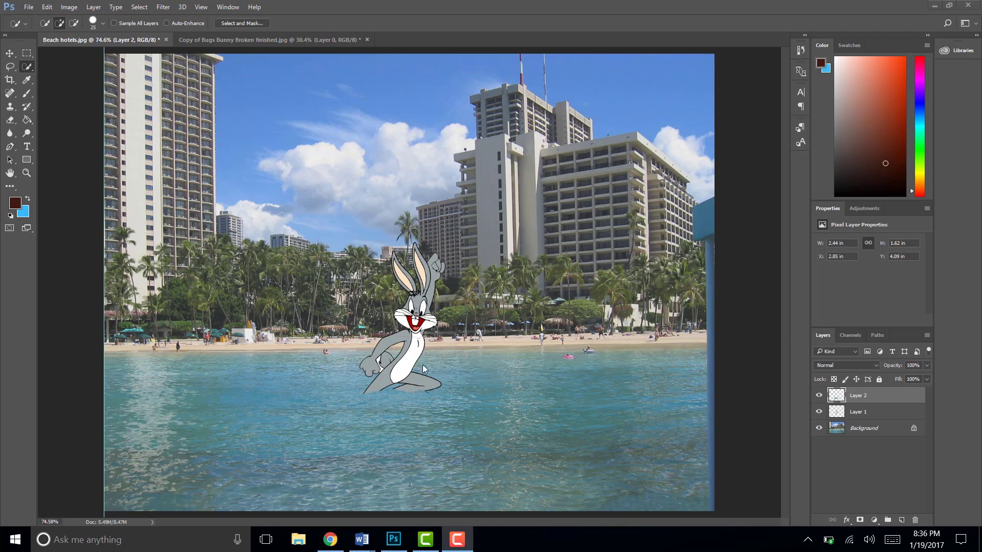
{"action": "mouse_move", "coordinate": [688, 405]}
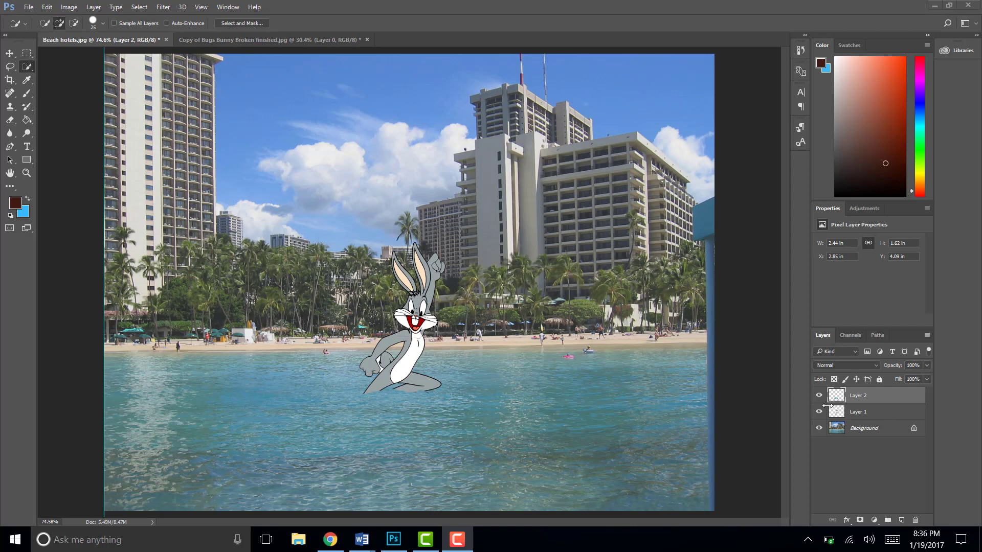
{"action": "mouse_move", "coordinate": [809, 404]}
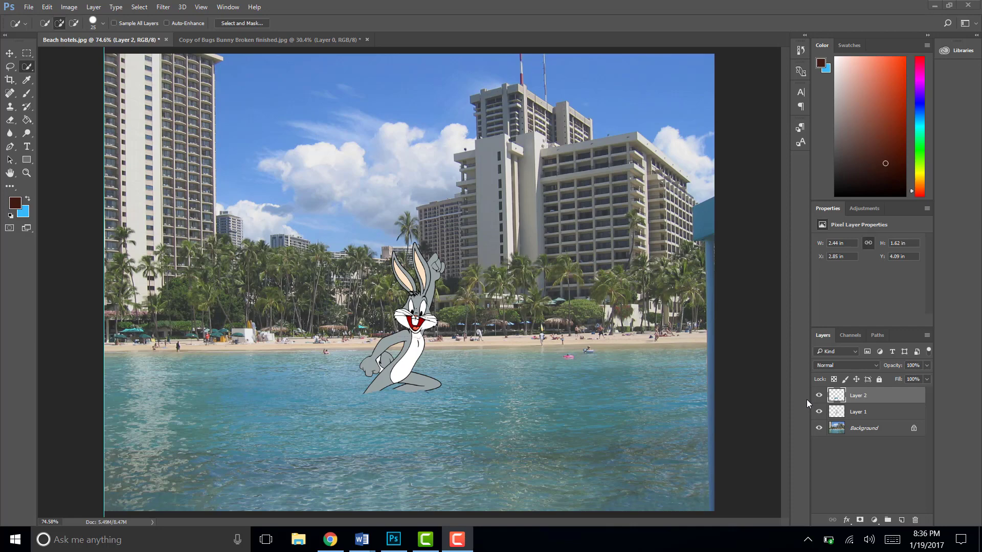
Make Layer 1 active and load Bugs Bunny's full outline as a selection.
{"action": "left_click", "coordinate": [858, 411]}
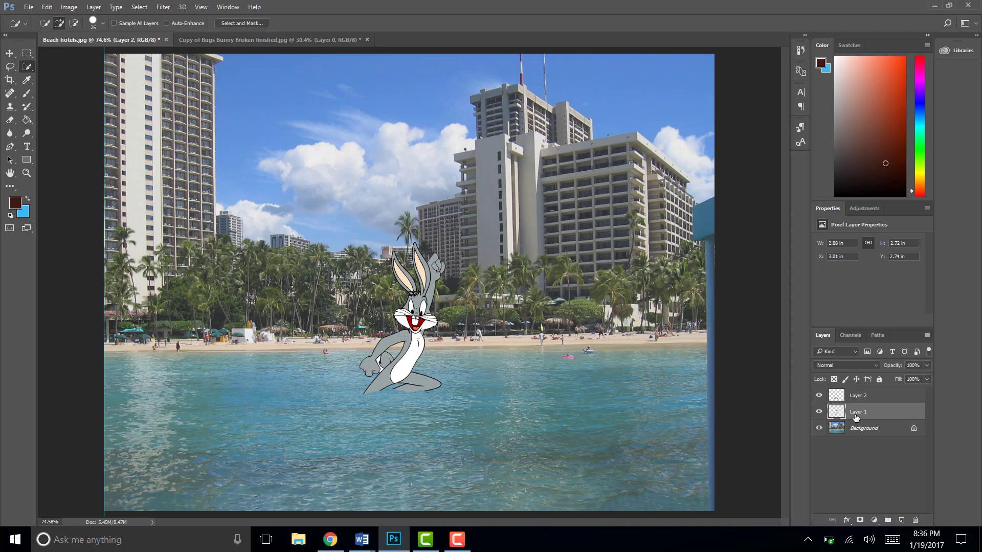
{"action": "left_click", "coordinate": [858, 411]}
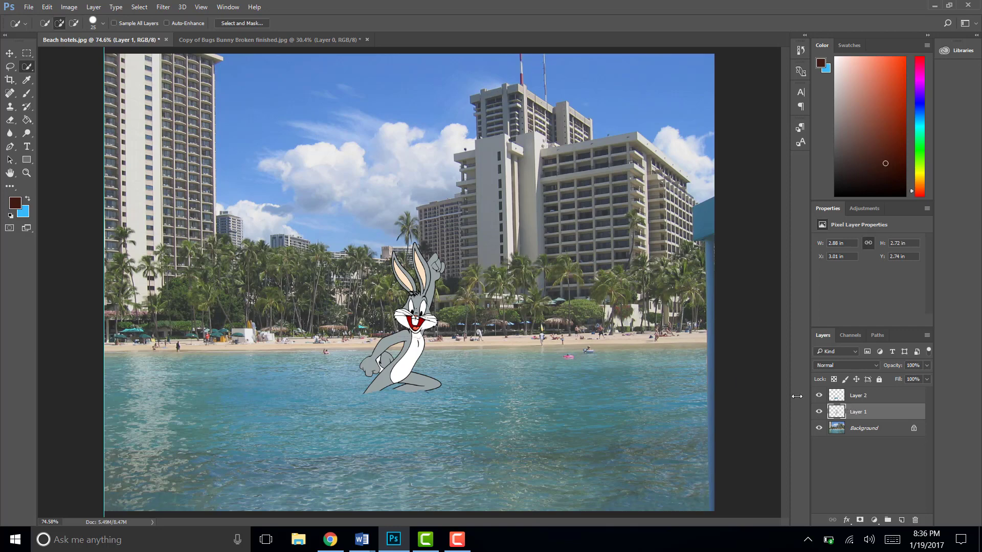
{"action": "mouse_move", "coordinate": [385, 271]}
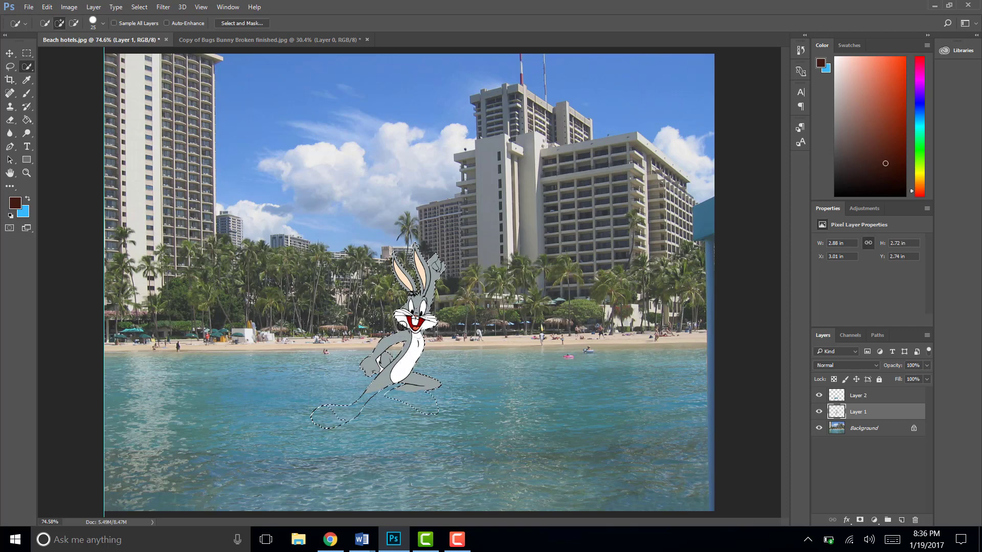
Duplicate the selected Bugs Bunny onto a new Layer 3 via Layer Via Copy.
{"action": "right_click", "coordinate": [411, 310]}
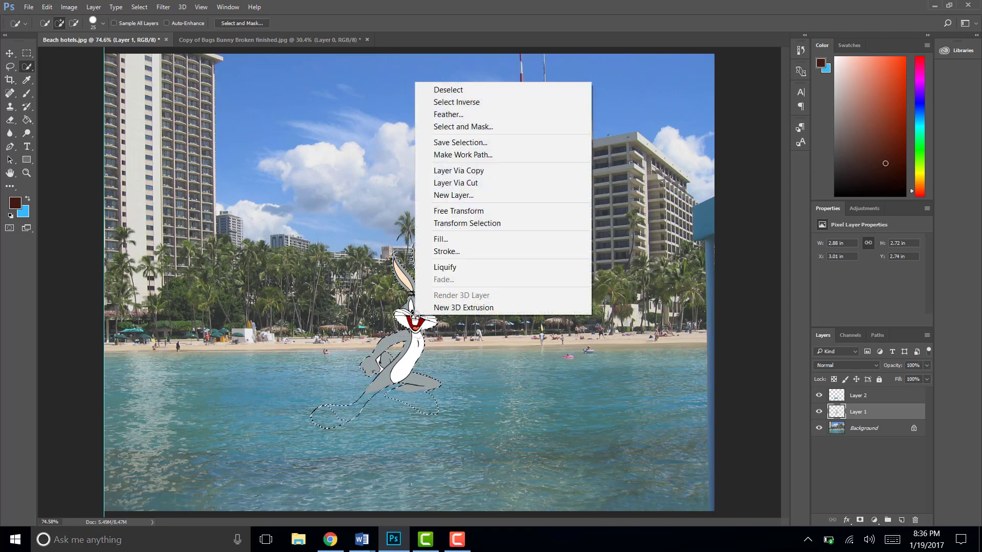
{"action": "mouse_move", "coordinate": [458, 171]}
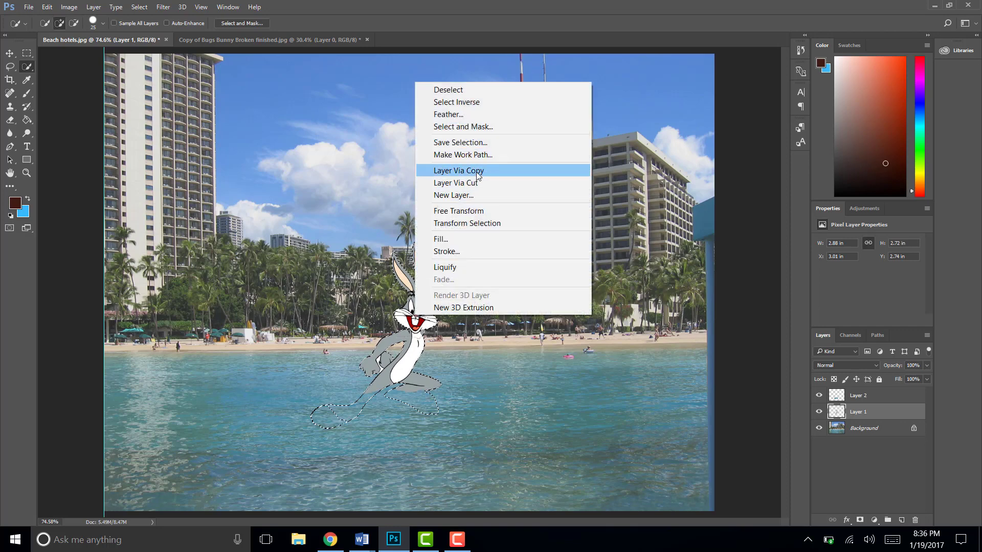
{"action": "left_click", "coordinate": [458, 171]}
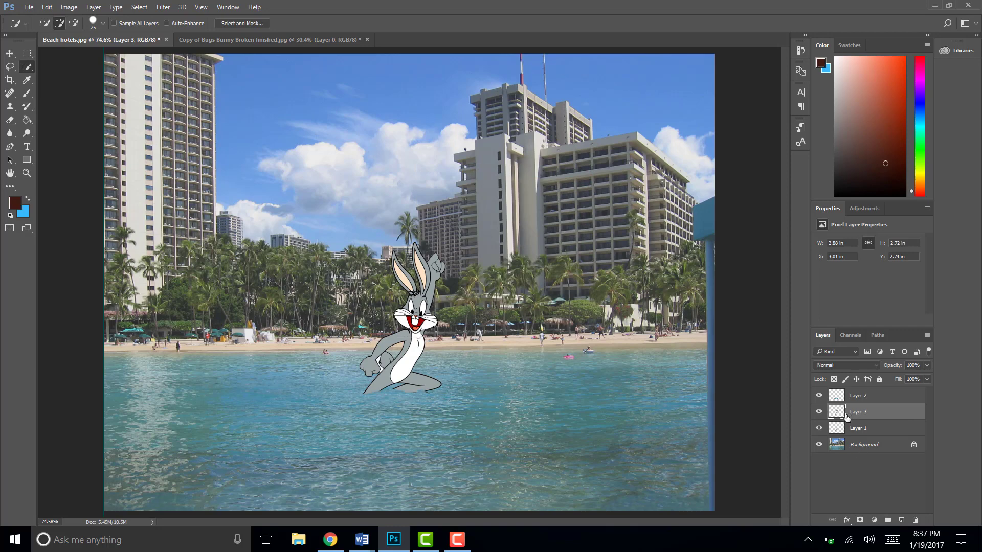
{"action": "mouse_move", "coordinate": [877, 415]}
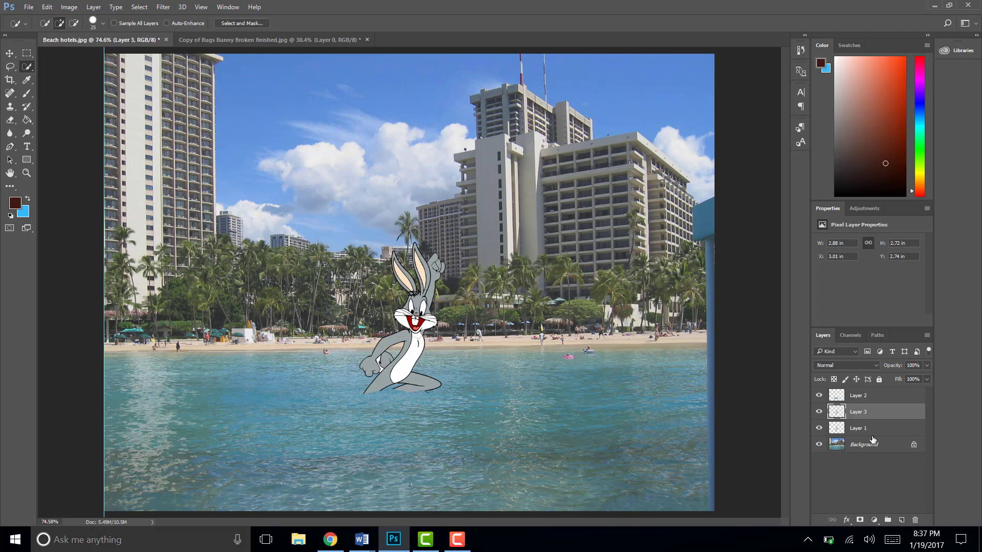
Return to Layer 1 with the outline re-selected and hide the Layer 3 copy.
{"action": "left_click", "coordinate": [858, 428]}
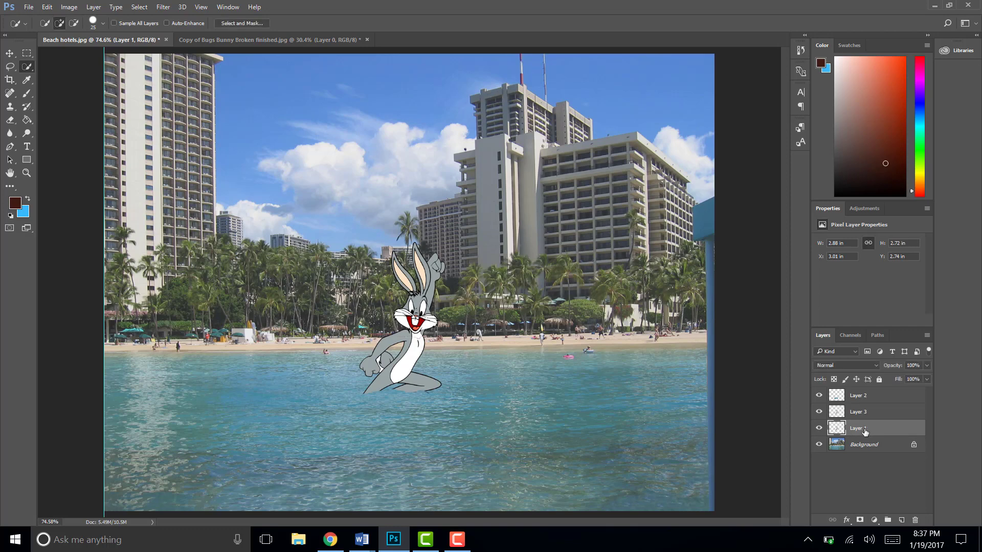
{"action": "mouse_move", "coordinate": [865, 431]}
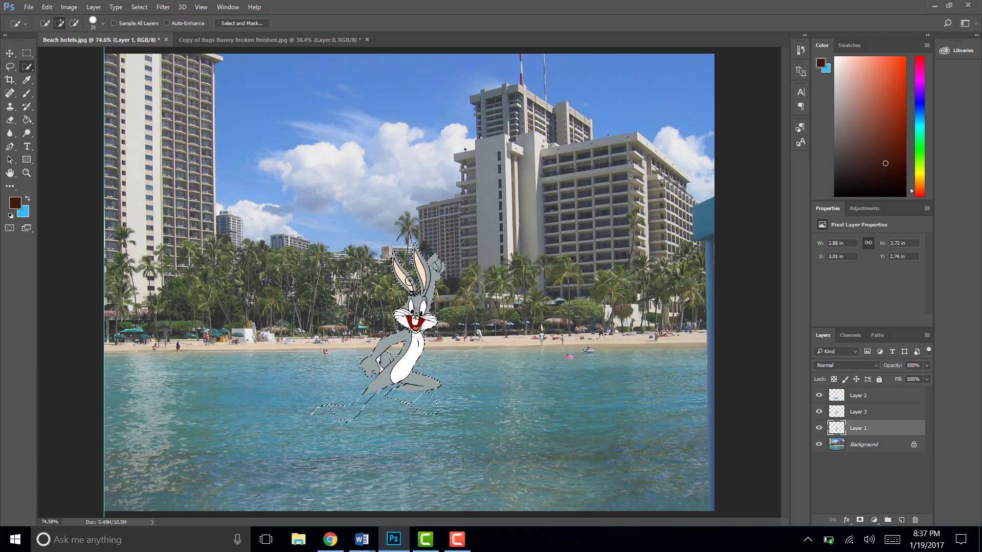
{"action": "left_click", "coordinate": [818, 411]}
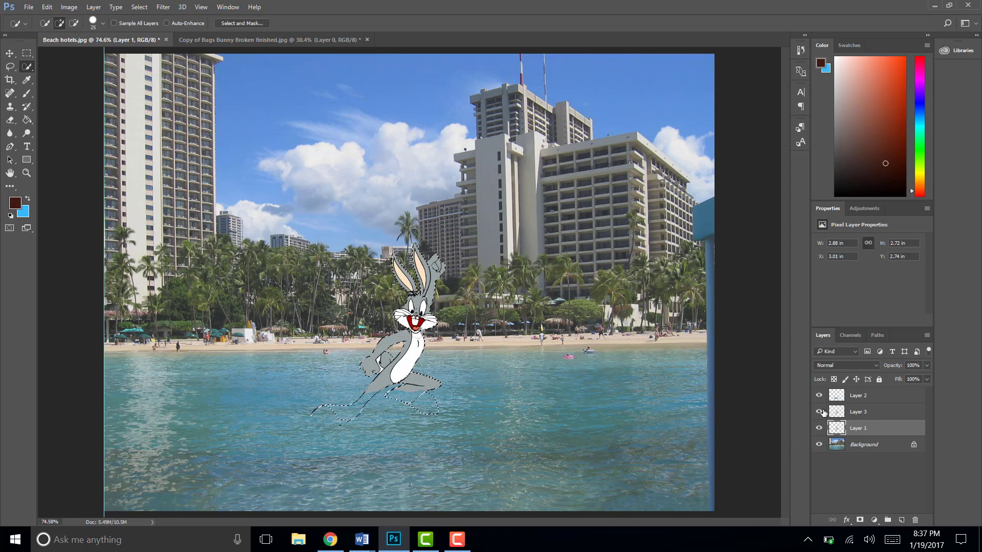
{"action": "left_click", "coordinate": [818, 411]}
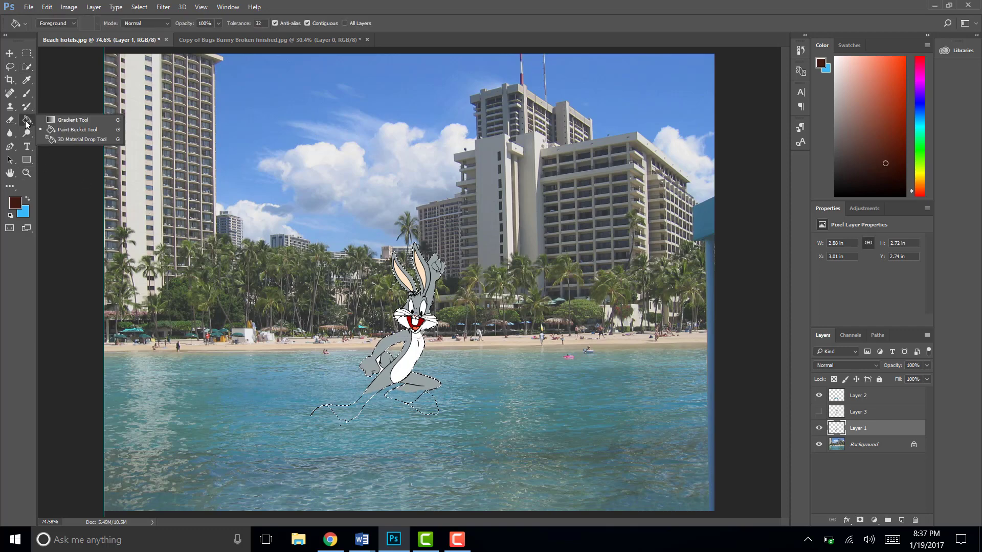
Choose the Paint Bucket tool with default black foreground and white background colours.
{"action": "left_click", "coordinate": [73, 120]}
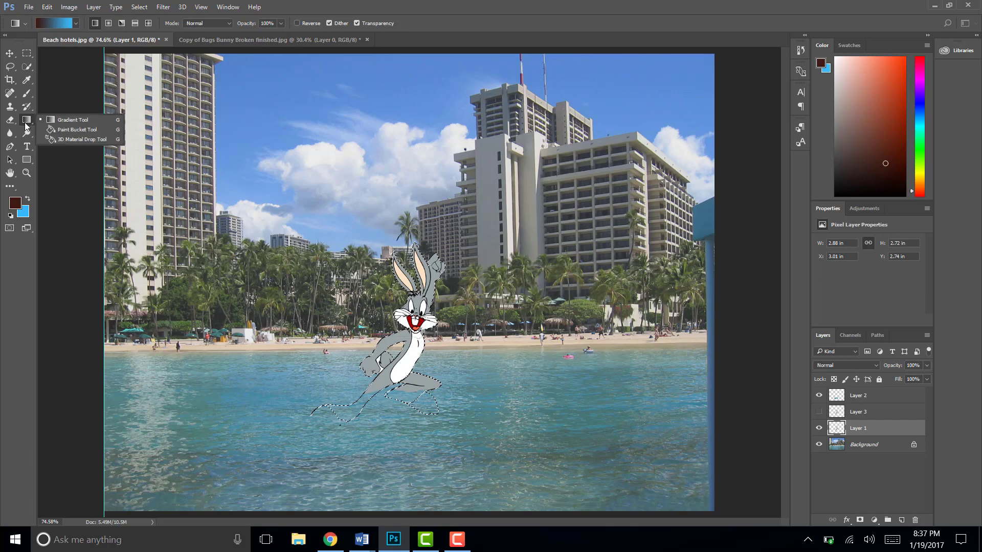
{"action": "mouse_move", "coordinate": [74, 133]}
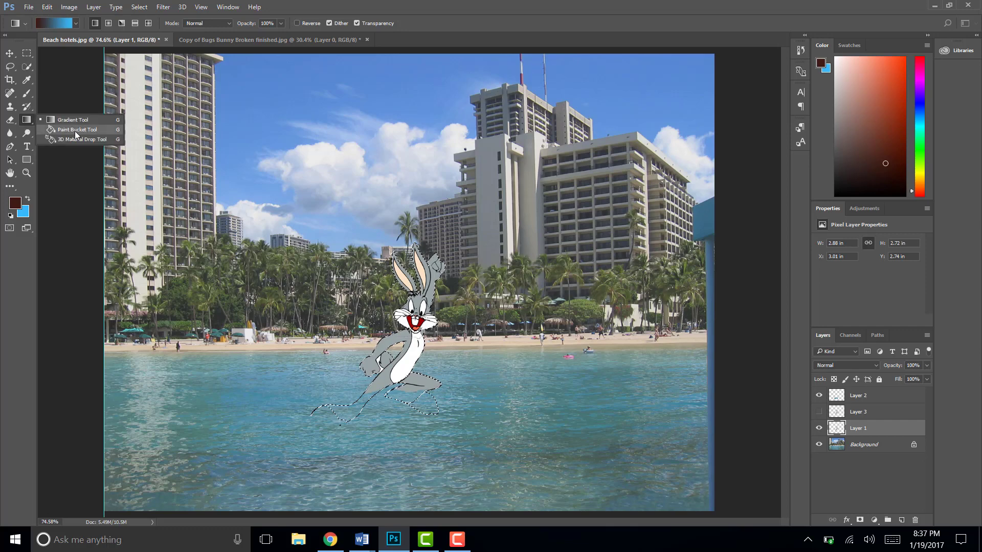
{"action": "left_click", "coordinate": [77, 130]}
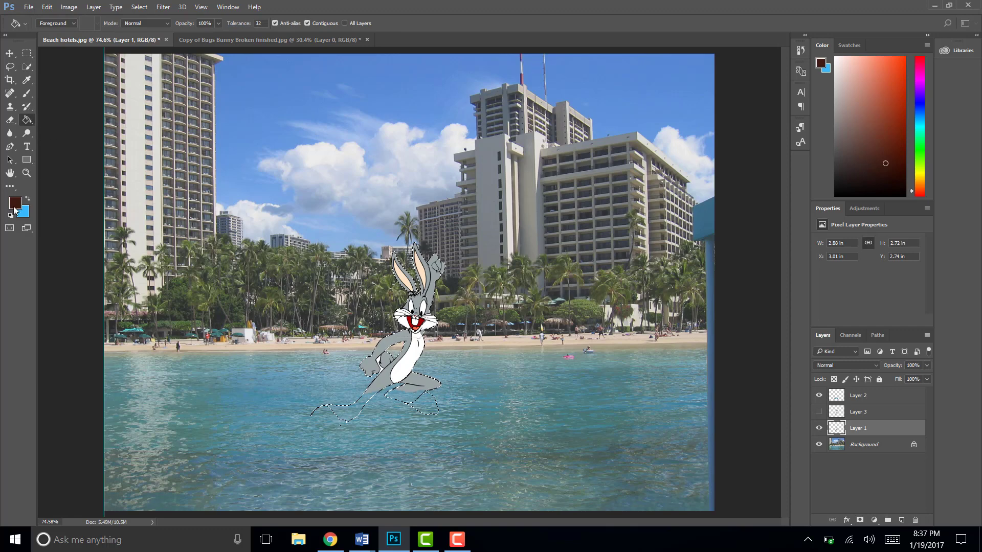
{"action": "left_click", "coordinate": [15, 204]}
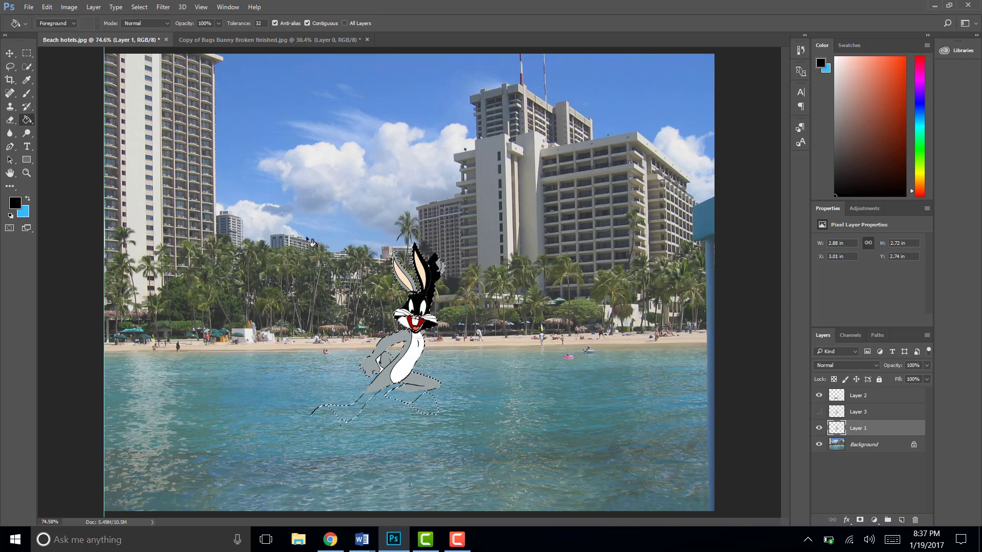
Fill and brush the Bugs Bunny figure on Layer 1 into a solid black silhouette.
{"action": "left_click", "coordinate": [10, 94]}
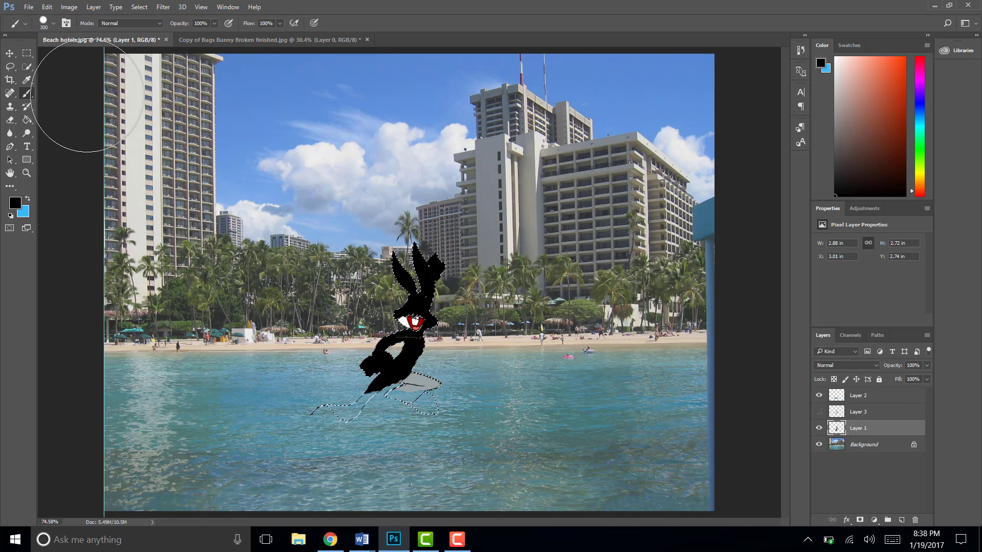
{"action": "left_click", "coordinate": [10, 53]}
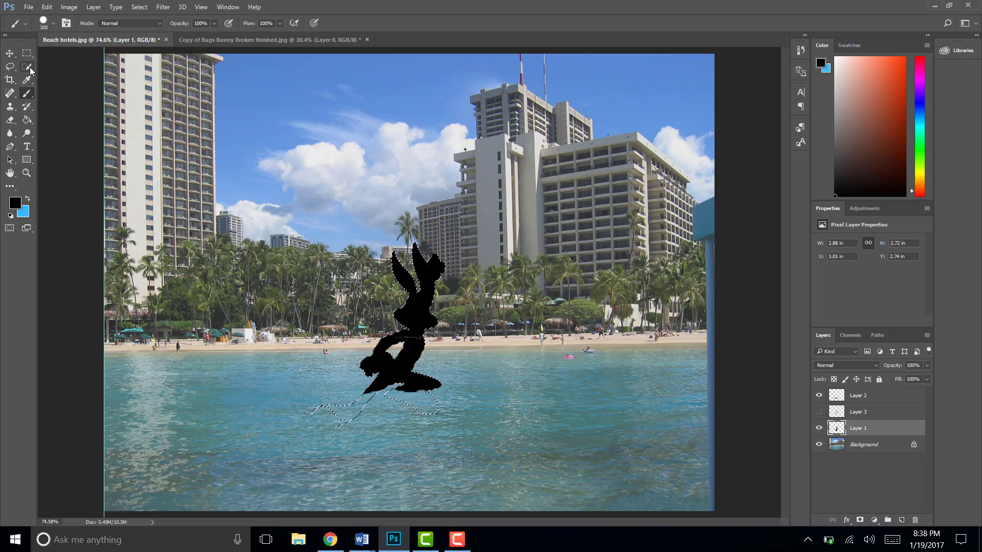
{"action": "left_click", "coordinate": [10, 67]}
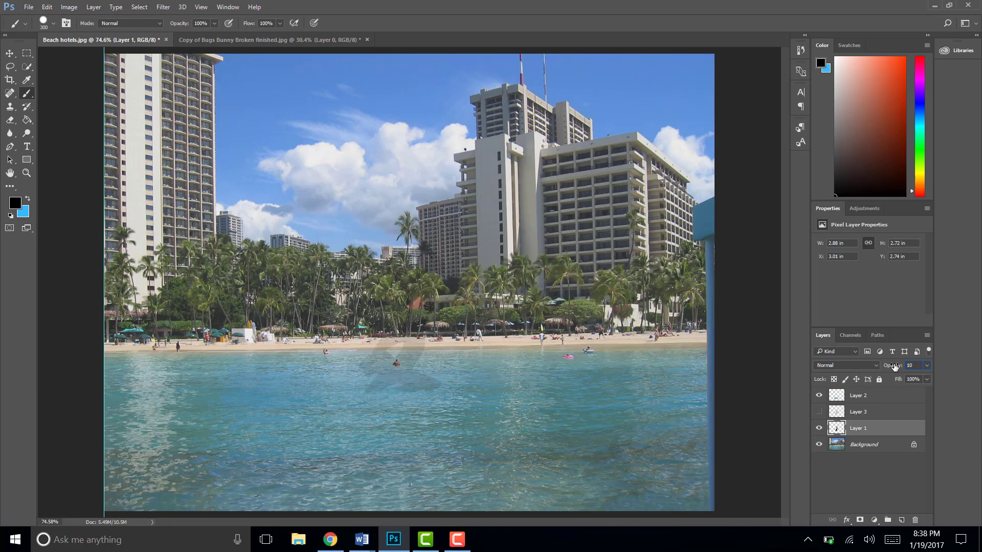
Lower Layer 1's opacity to 19% so the silhouette reads as a faint shadow.
{"action": "triple_click", "coordinate": [911, 365]}
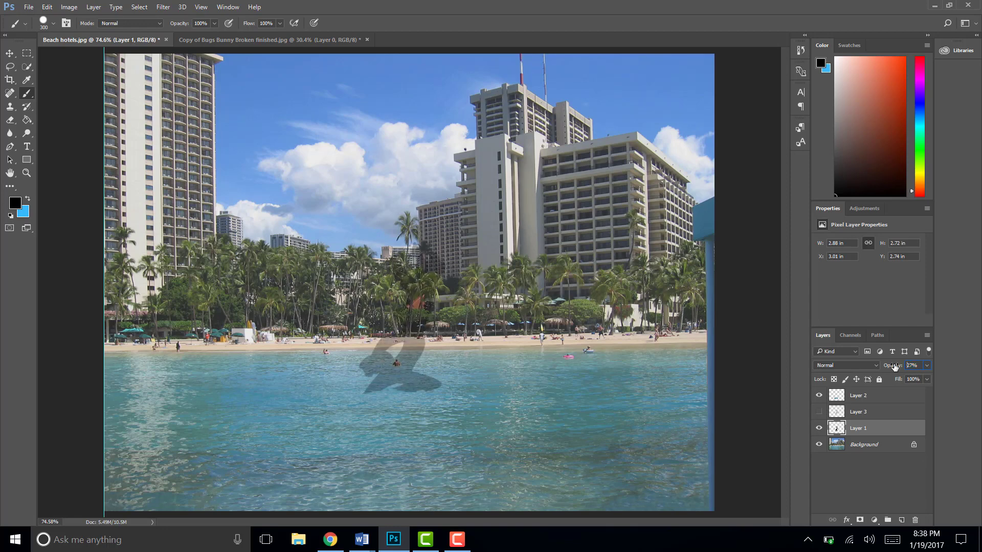
{"action": "triple_click", "coordinate": [911, 365]}
{"action": "type", "text": "19"}
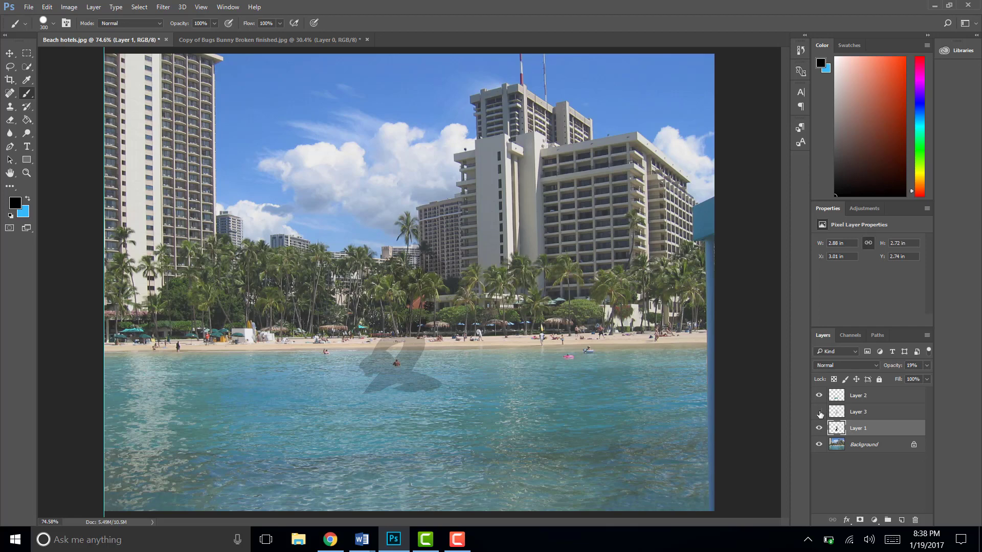
Make the Layer 3 colour copy of Bugs Bunny visible above the shadow.
{"action": "left_click", "coordinate": [818, 427]}
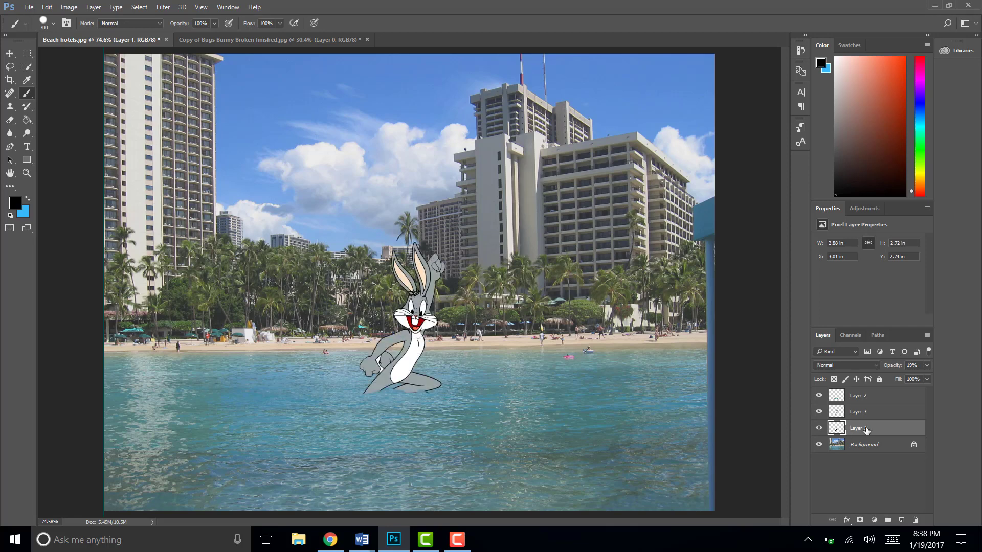